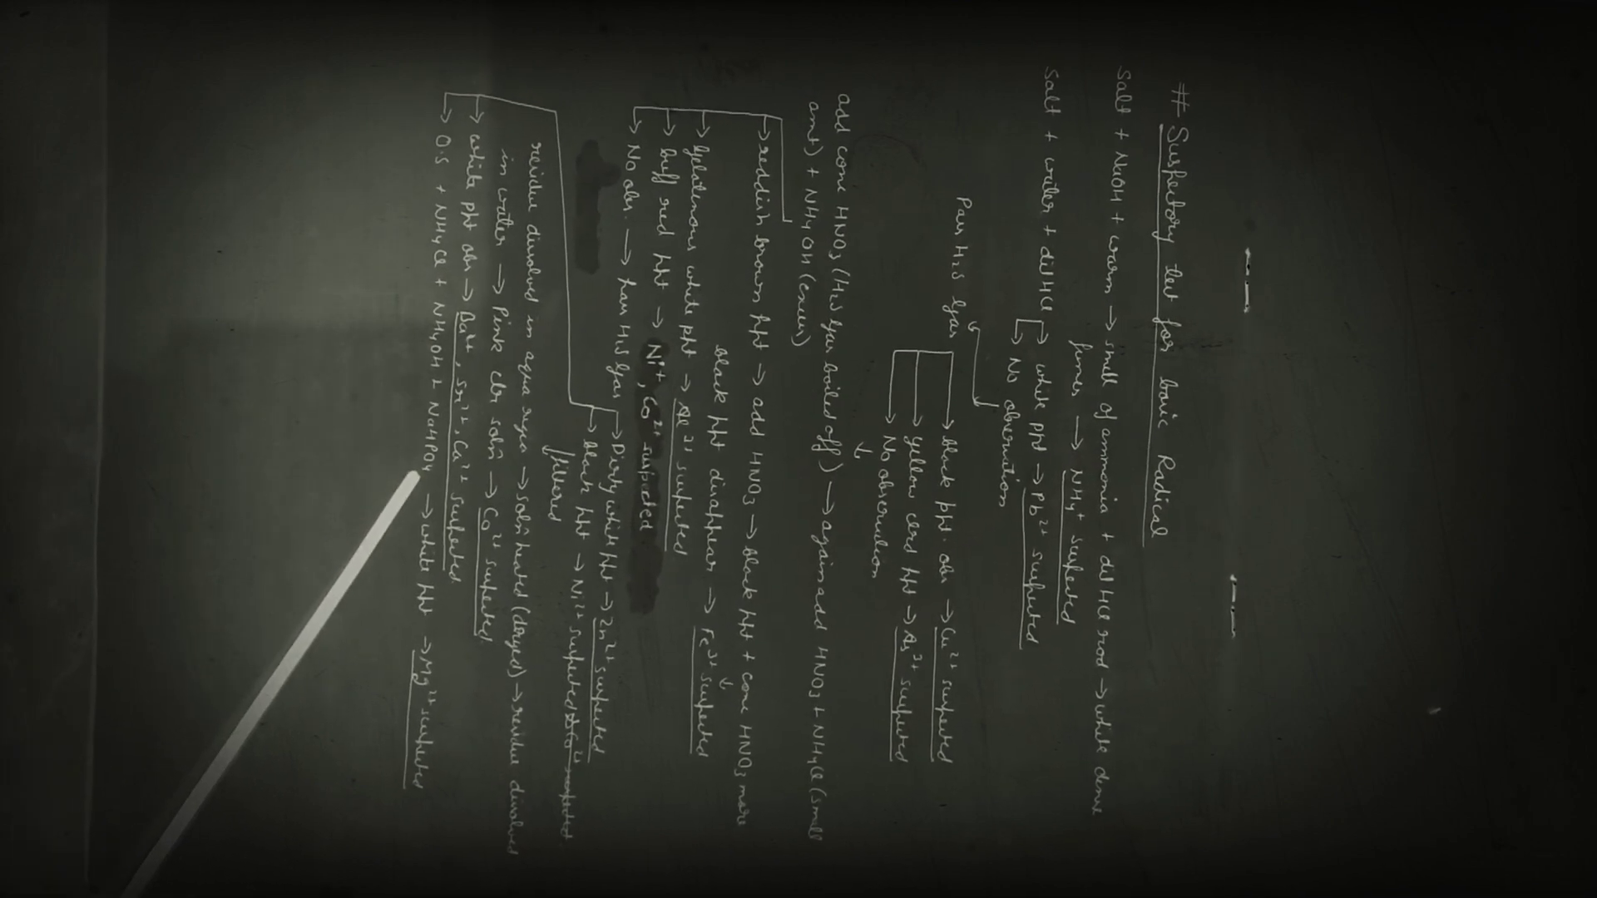
{"action": "mouse_move", "coordinate": [419, 603]}
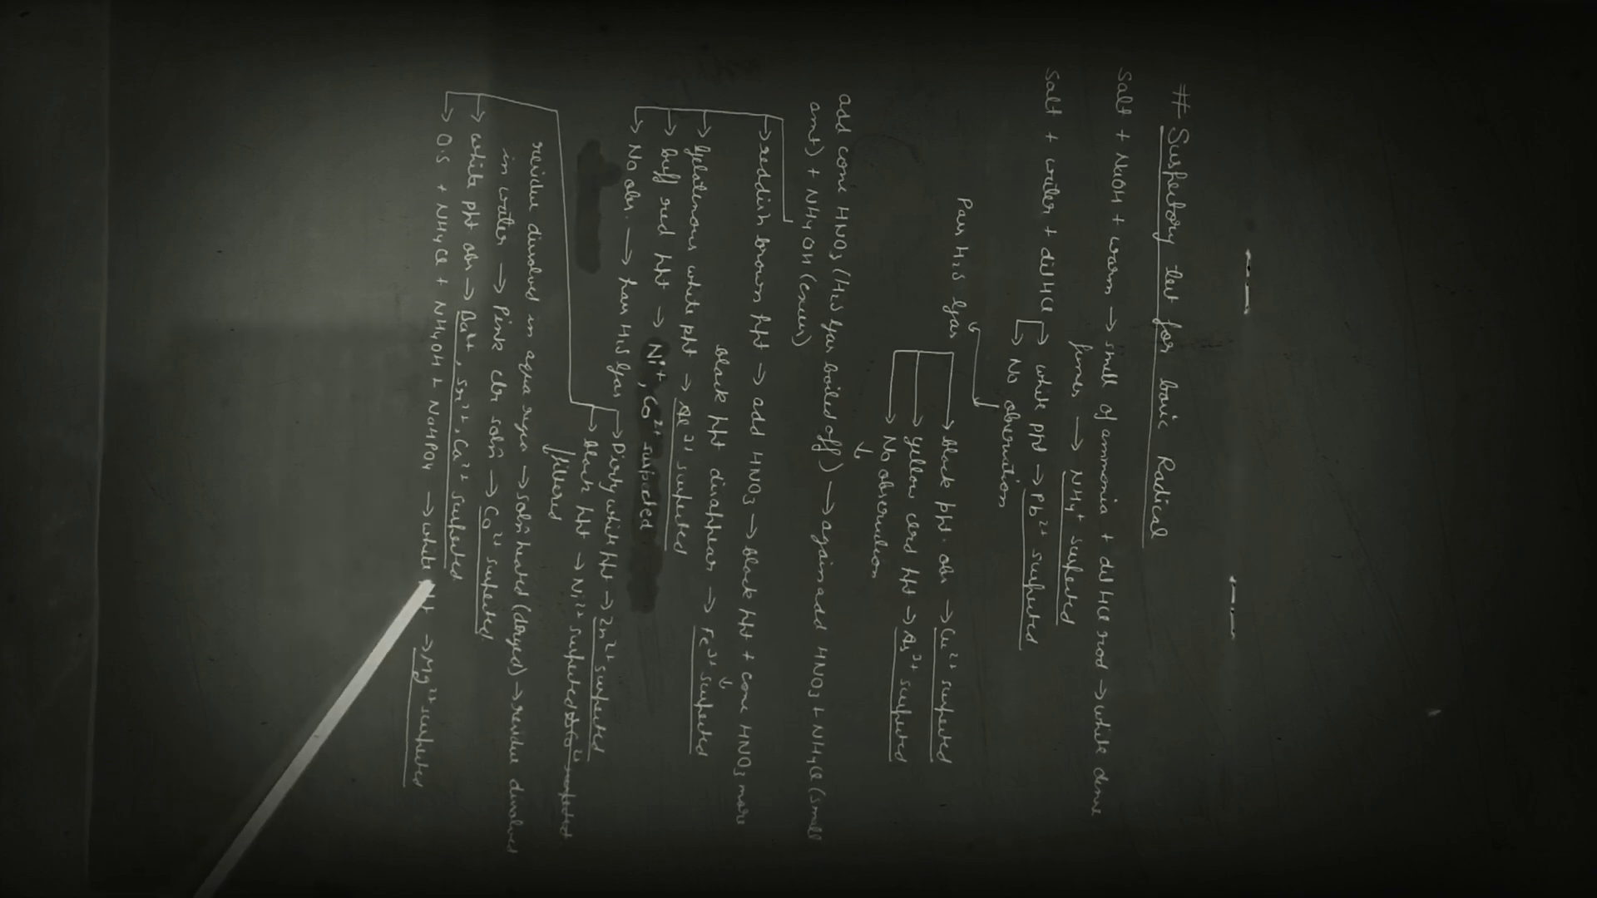